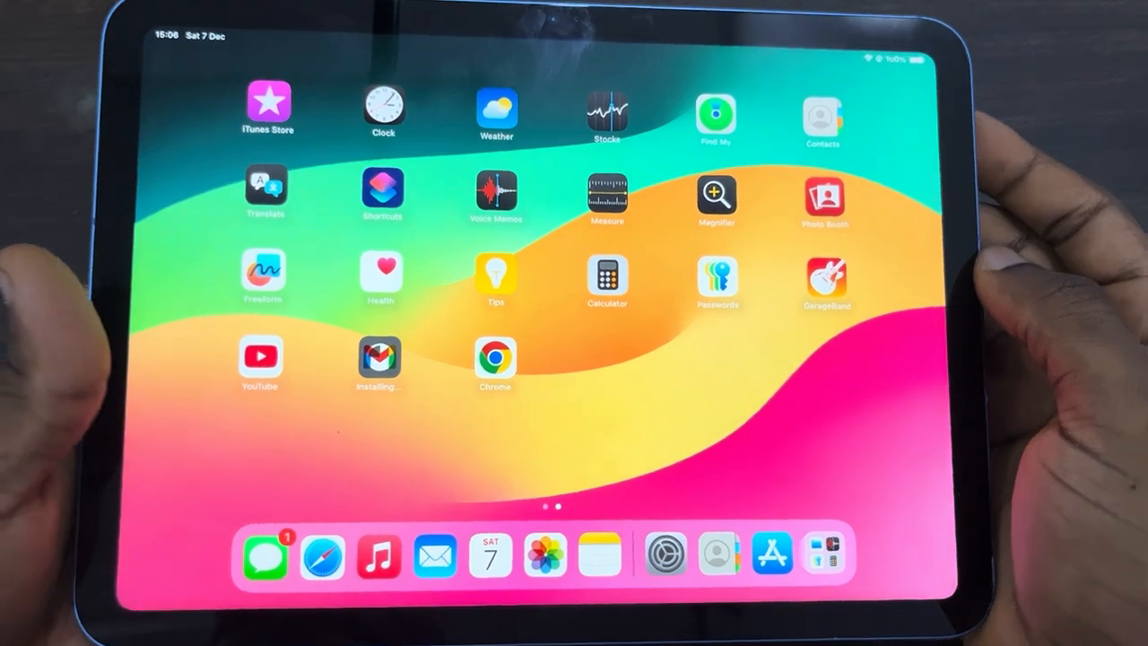
# Launch Settings and scroll the sidebar down to the App Store and Apps entries
pyautogui.click(666, 555)
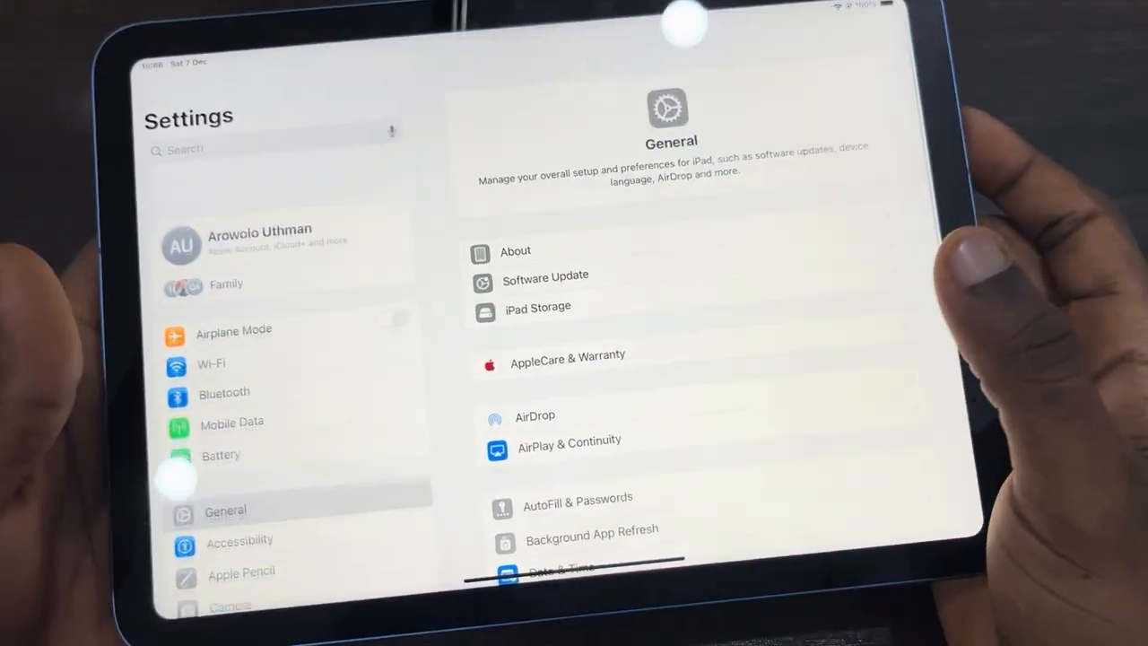
pyautogui.scroll(-3)
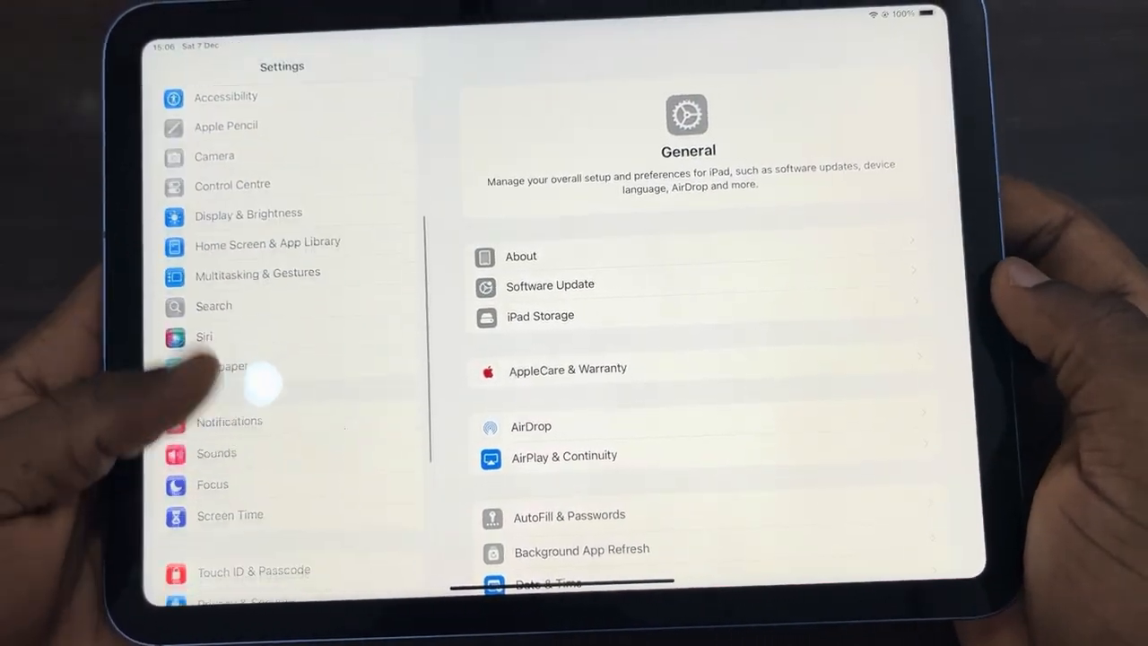
pyautogui.scroll(-3)
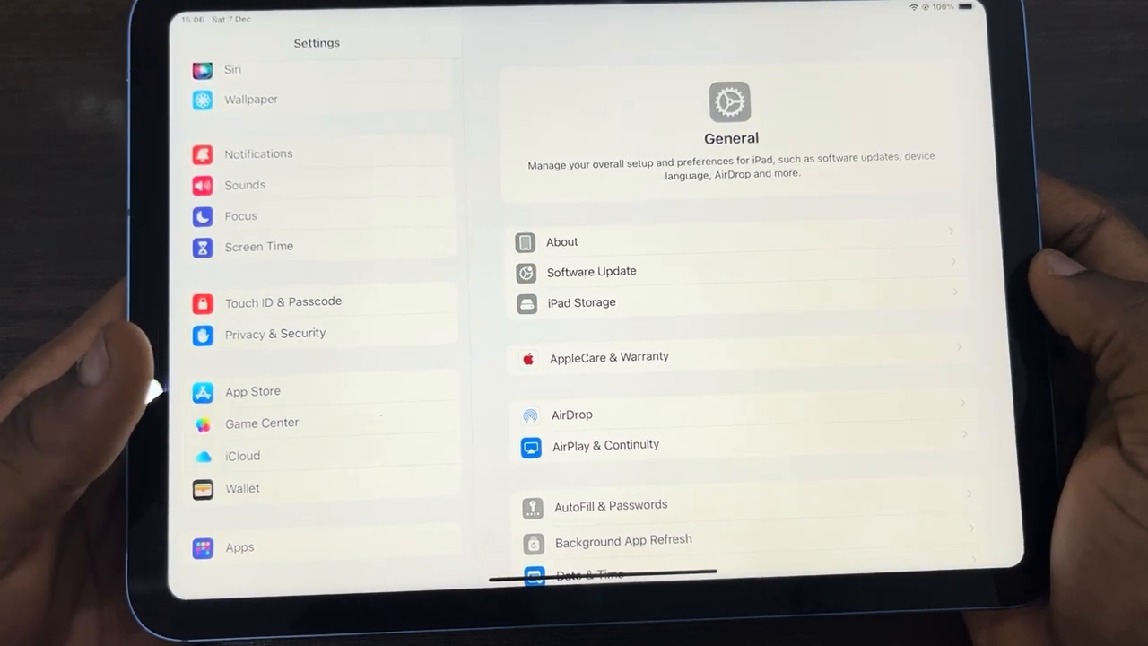
# Under Apps > Contacts, add a new Google account to reach the sign-in page
pyautogui.click(239, 547)
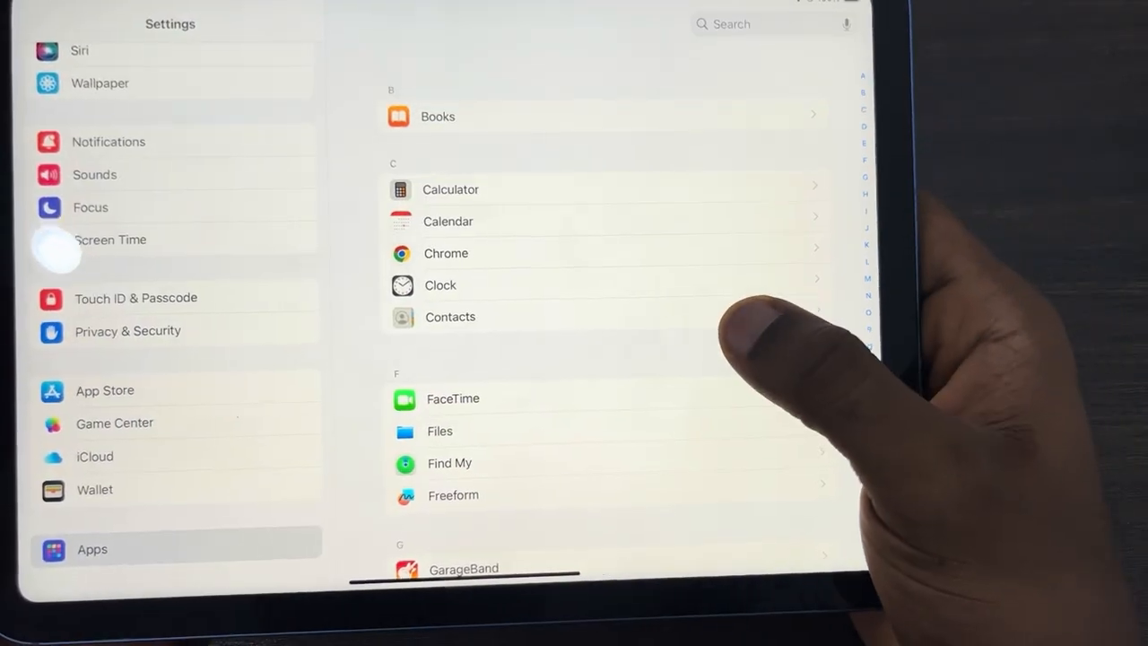
pyautogui.click(450, 316)
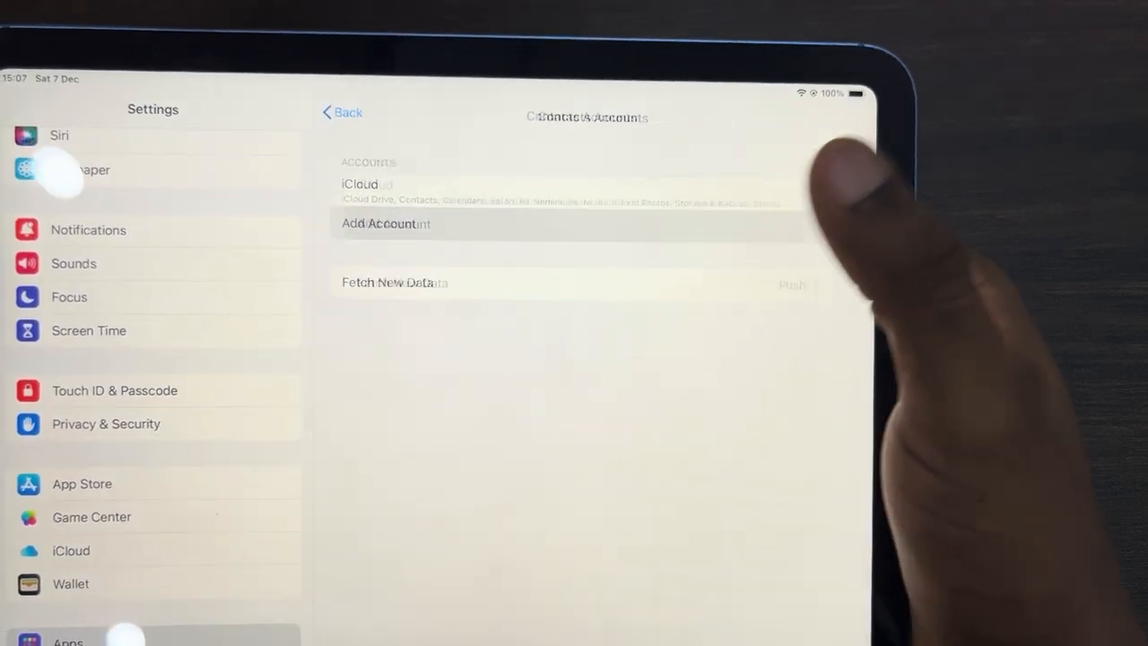
pyautogui.click(386, 223)
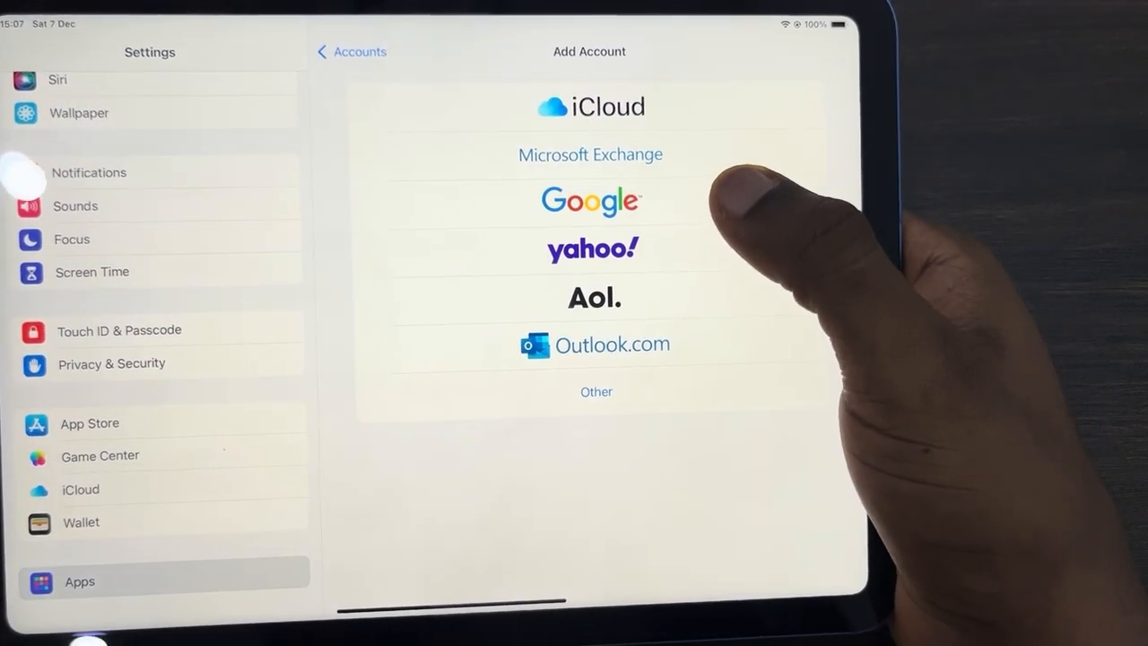
pyautogui.click(590, 200)
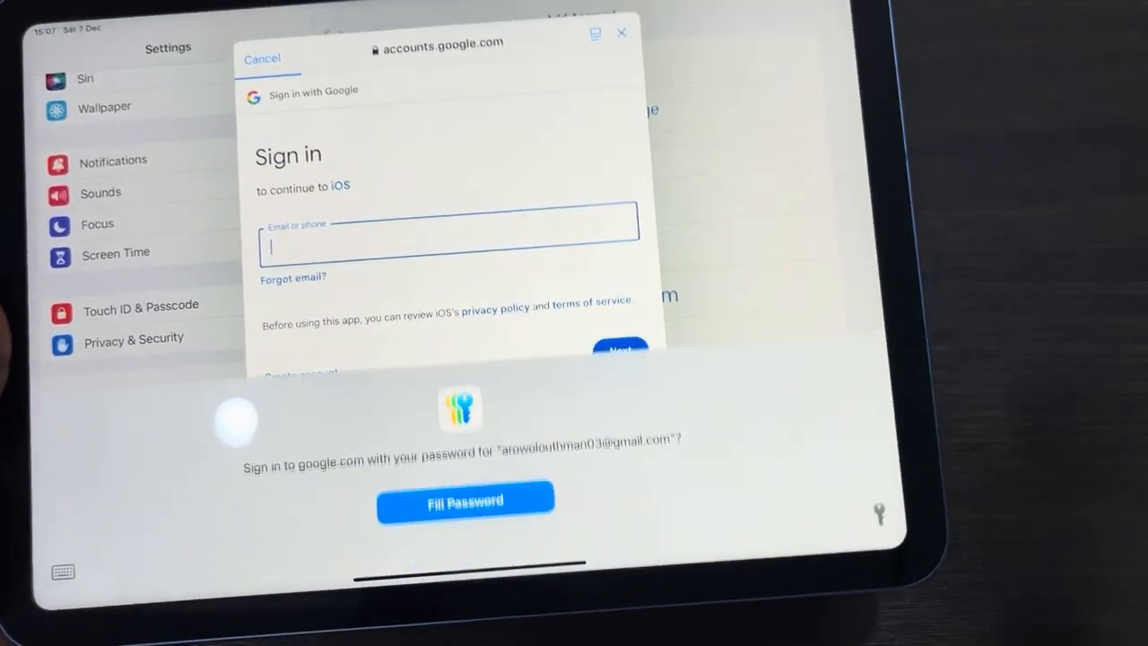
# Sign in with the saved password and allow iOS access to all account data
pyautogui.click(465, 500)
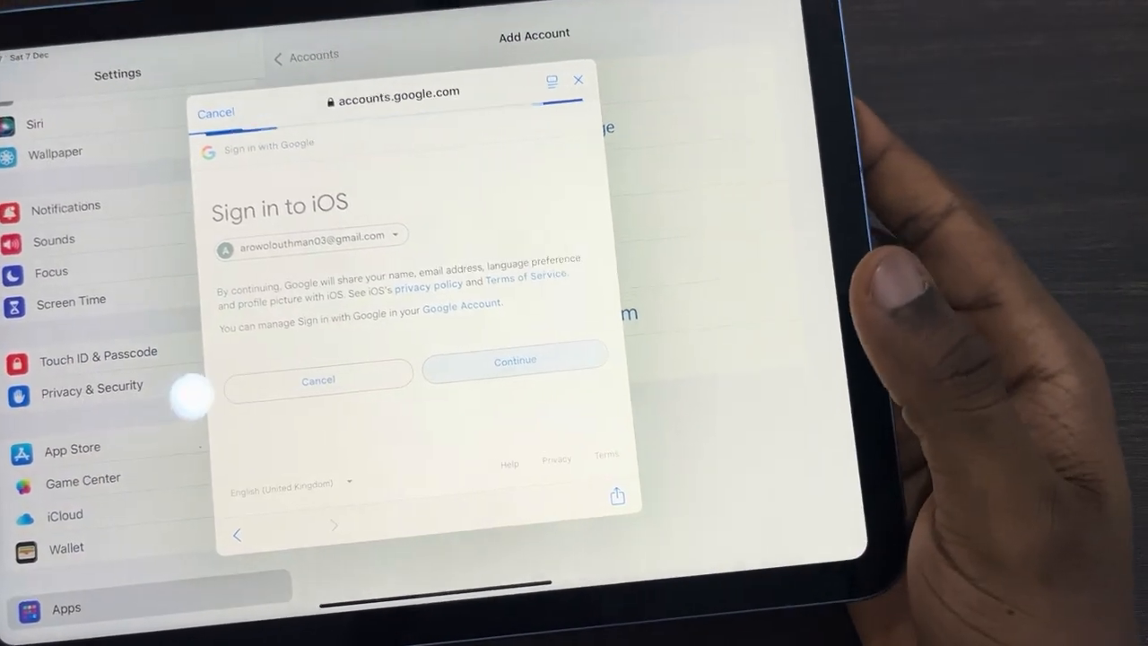
pyautogui.click(513, 361)
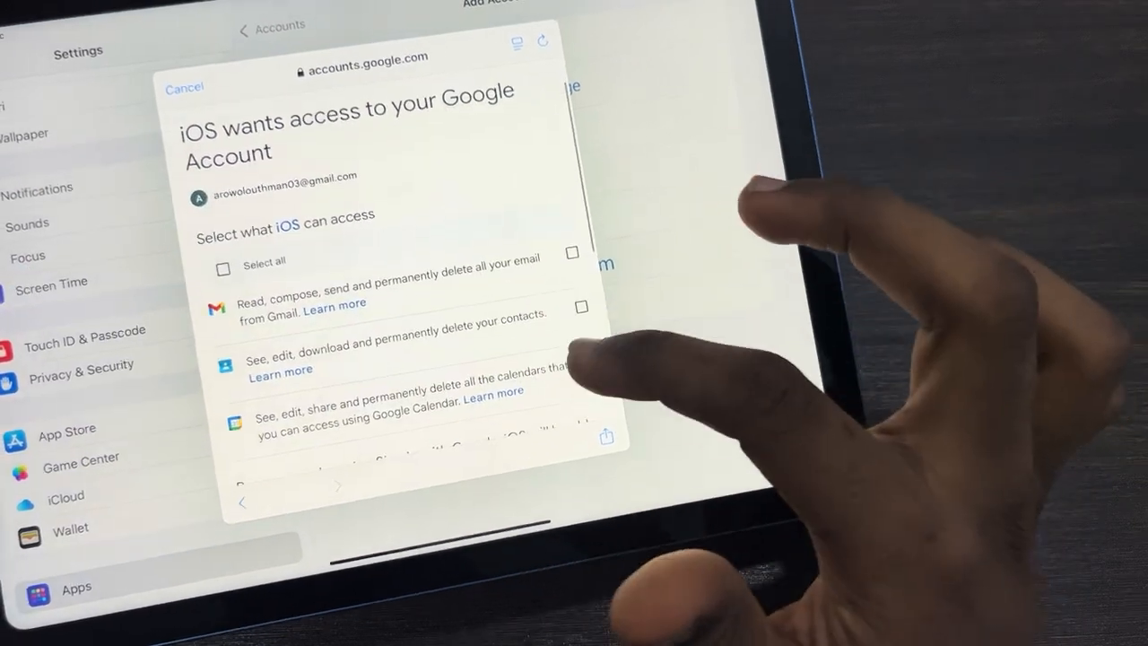
pyautogui.click(224, 268)
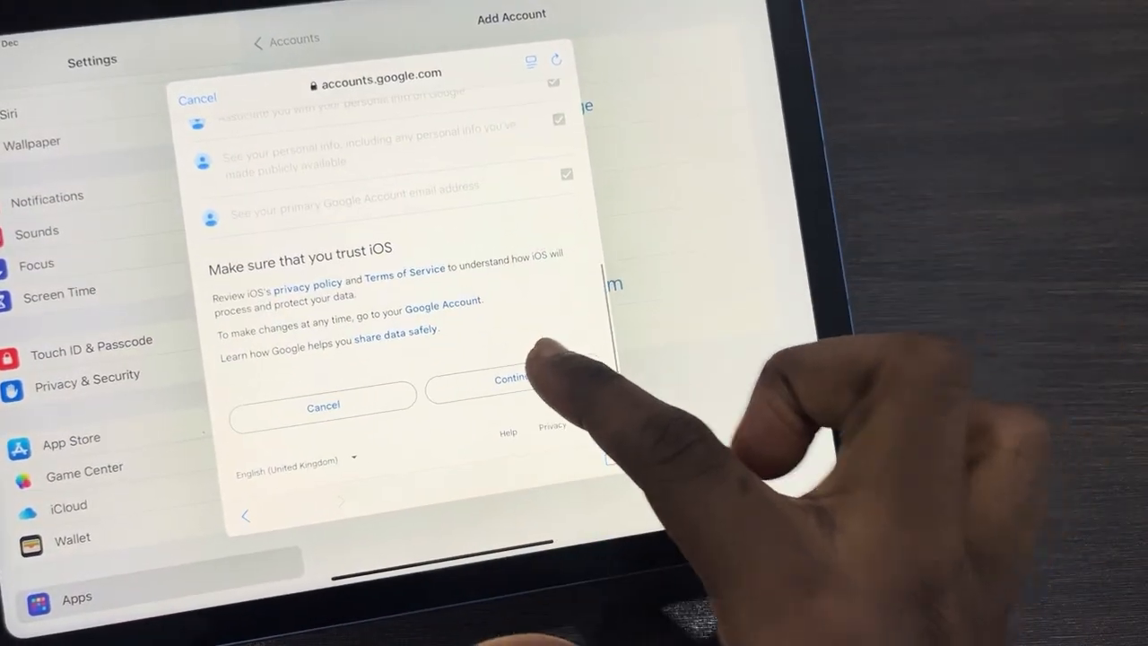
pyautogui.click(323, 406)
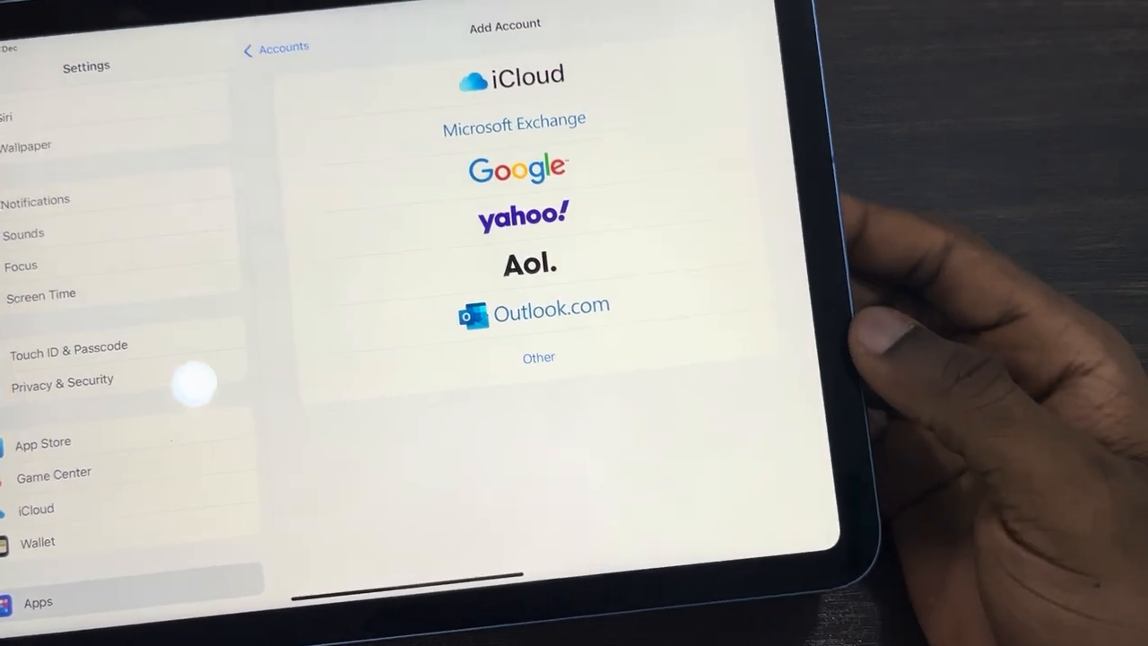
# Save the Gmail account with Mail, Contacts and Calendars syncing, then launch Contacts
pyautogui.click(517, 167)
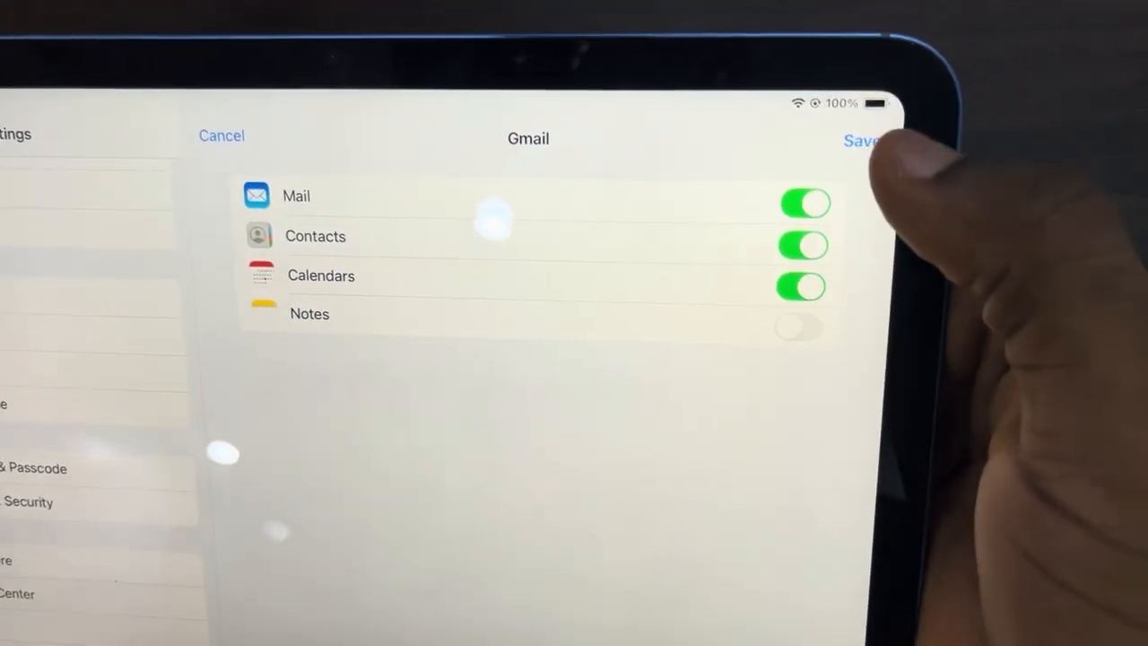
pyautogui.click(861, 137)
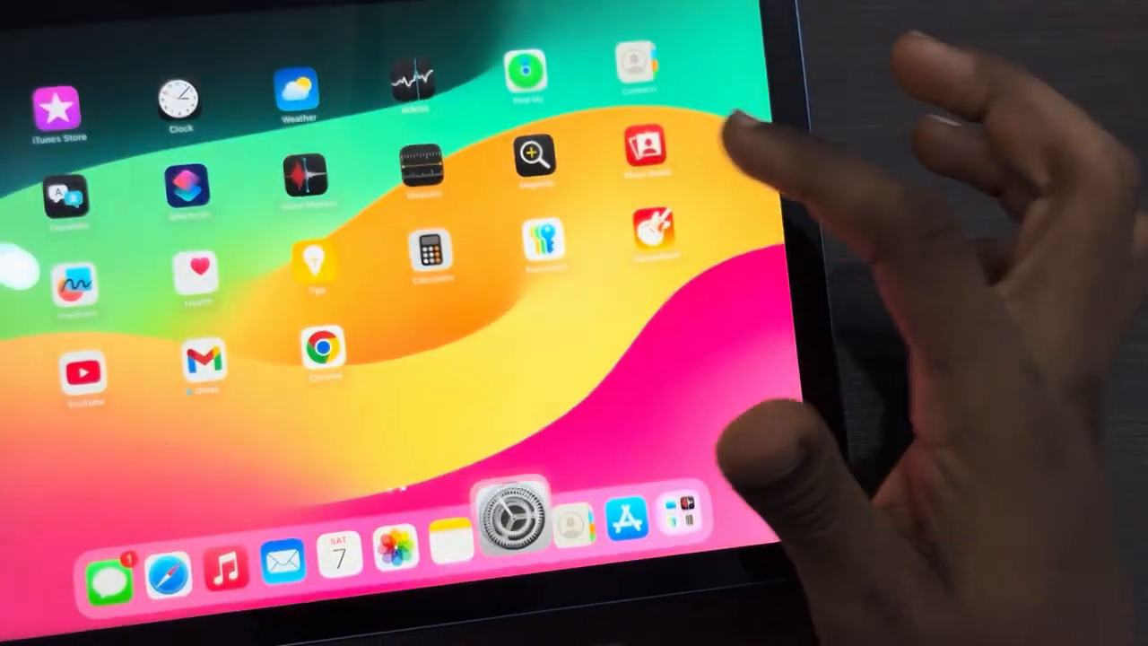
pyautogui.click(637, 72)
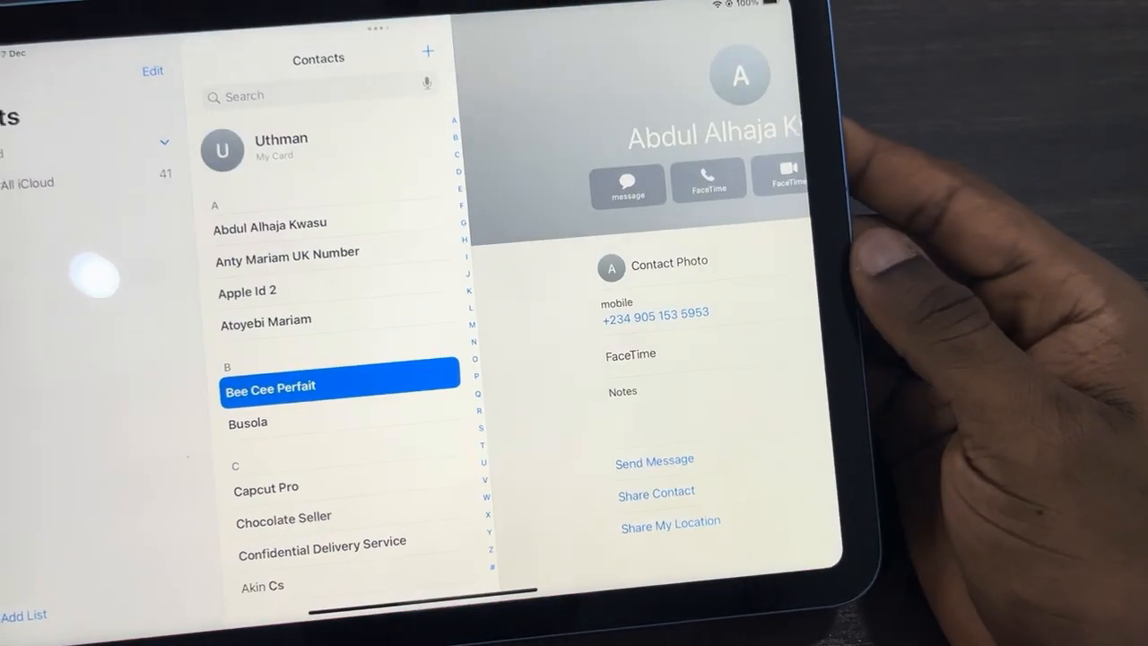